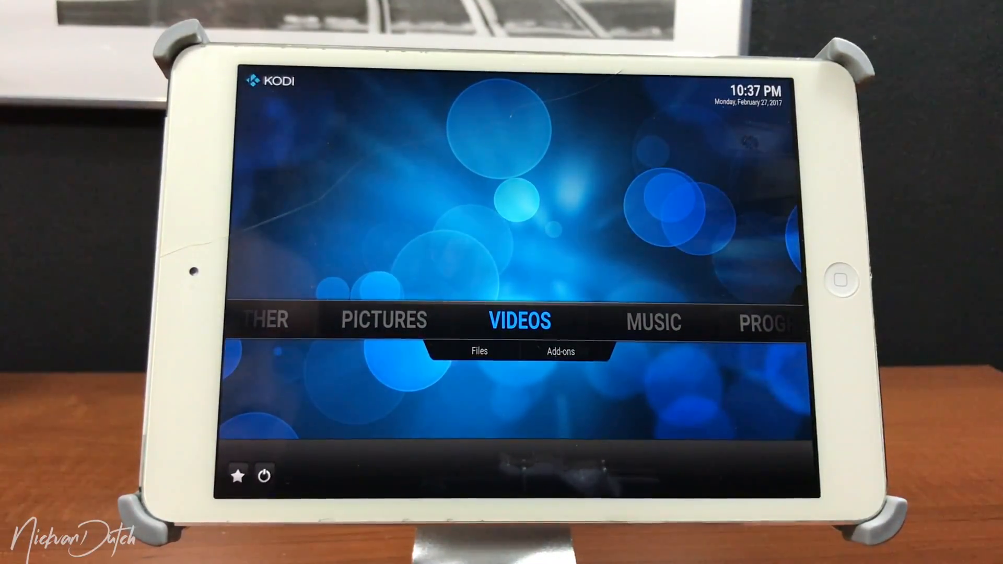
Browse Videos > Add-ons into Phoenix and its Phoenix Sports section.
{"action": "left_click", "coordinate": [558, 351]}
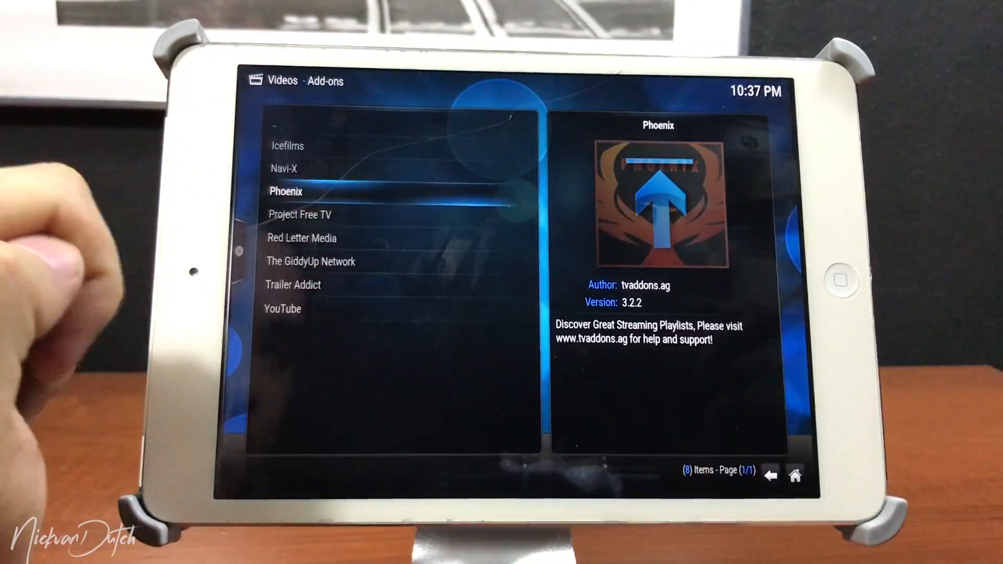
{"action": "left_click", "coordinate": [285, 191]}
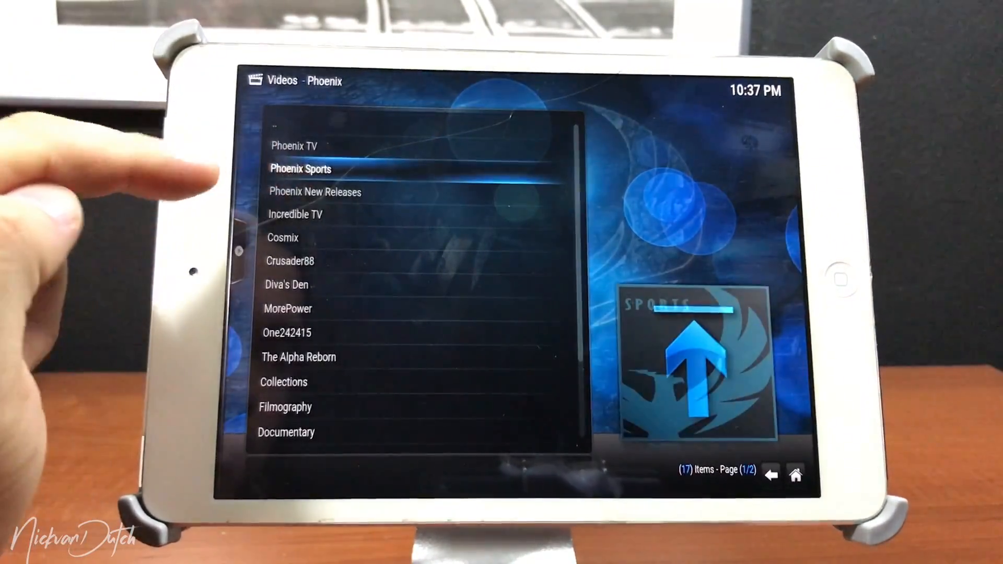
{"action": "left_click", "coordinate": [301, 168]}
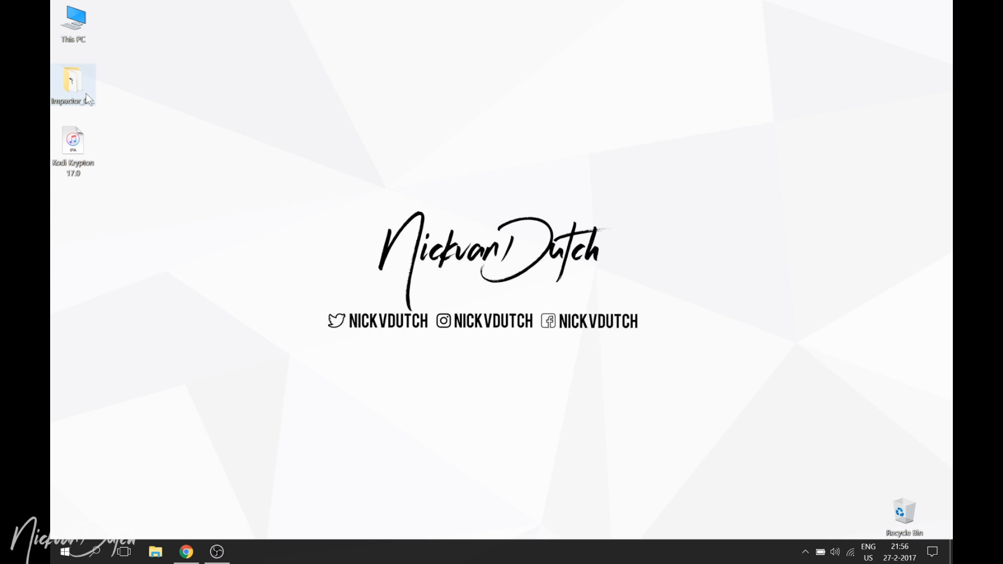
{"action": "mouse_move", "coordinate": [90, 100]}
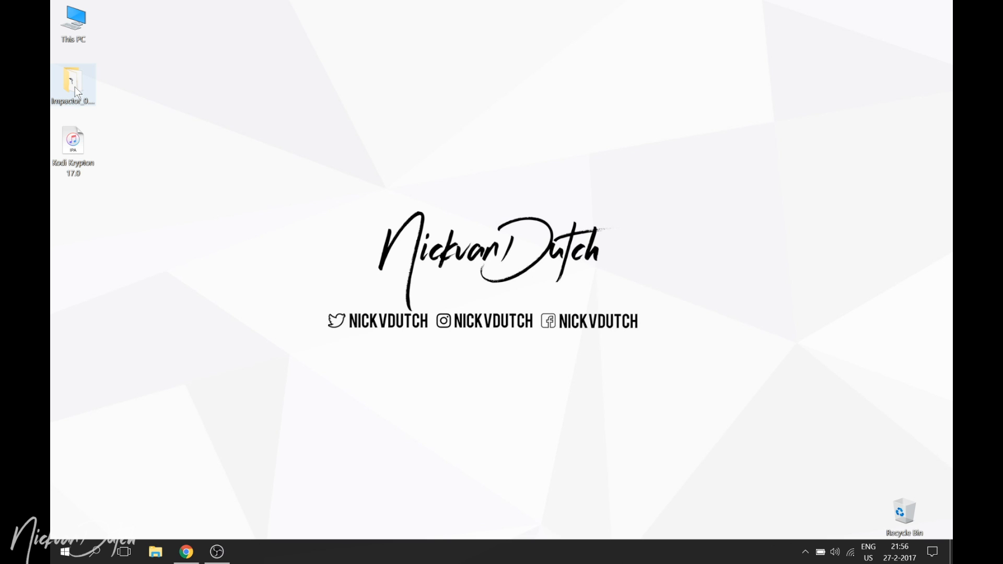
Launch Cydia Impactor from its folder and start the Kodi install to the iPad.
{"action": "double_click", "coordinate": [73, 83]}
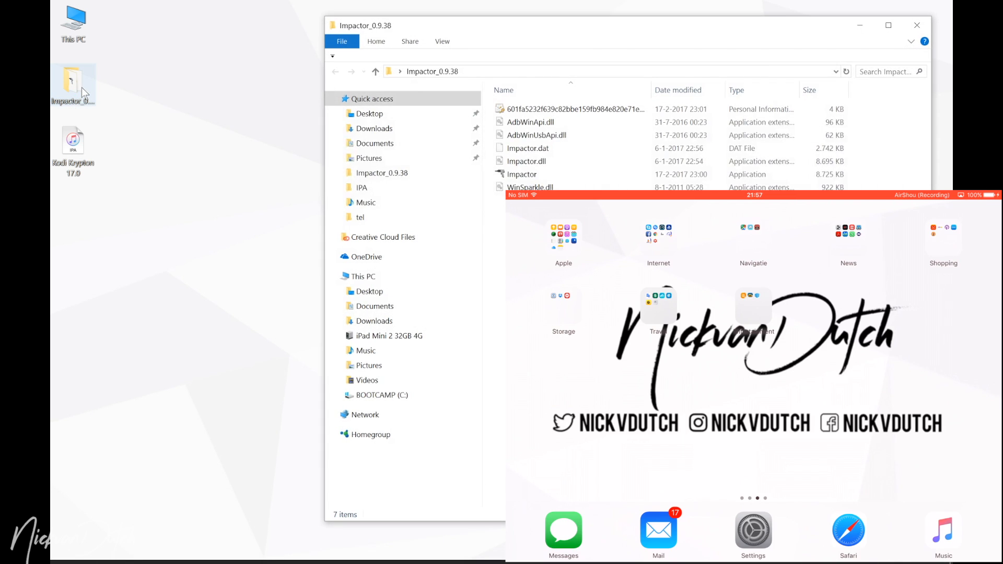
{"action": "left_click", "coordinate": [521, 174]}
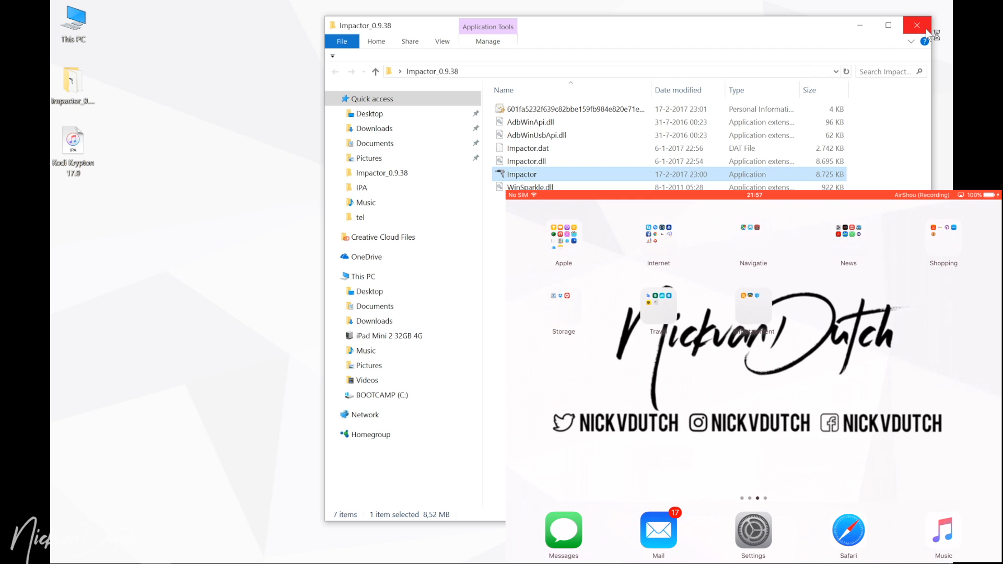
{"action": "left_click", "coordinate": [916, 25]}
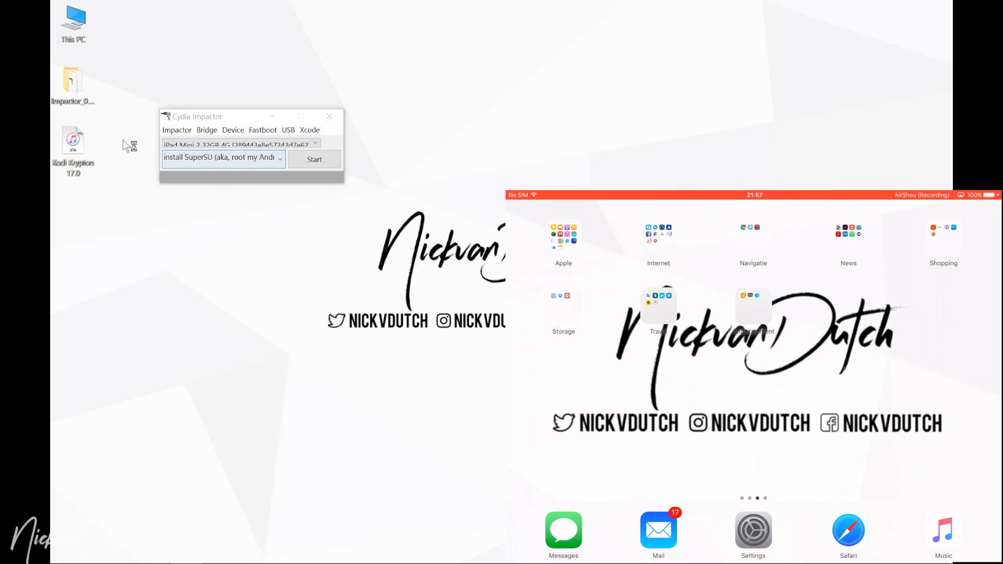
{"action": "left_click", "coordinate": [315, 159]}
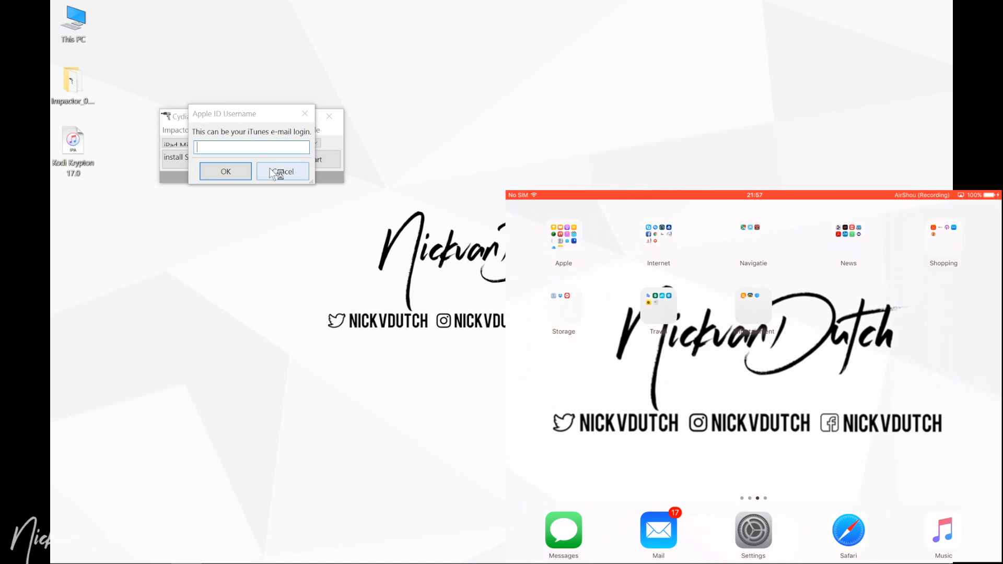
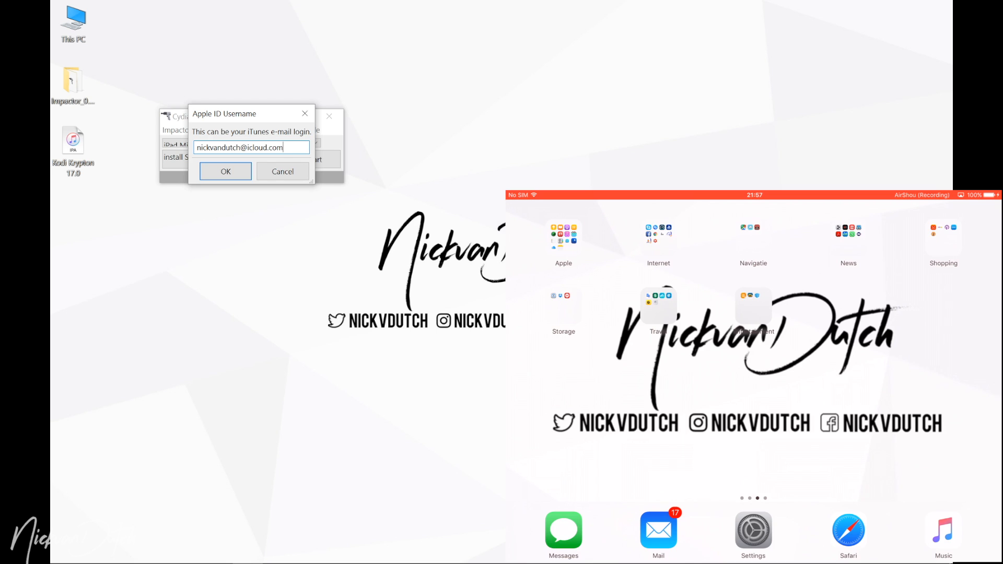
Submit the Apple ID e-mail ending in cloud.com and its password for sideloading.
{"action": "left_click", "coordinate": [224, 171]}
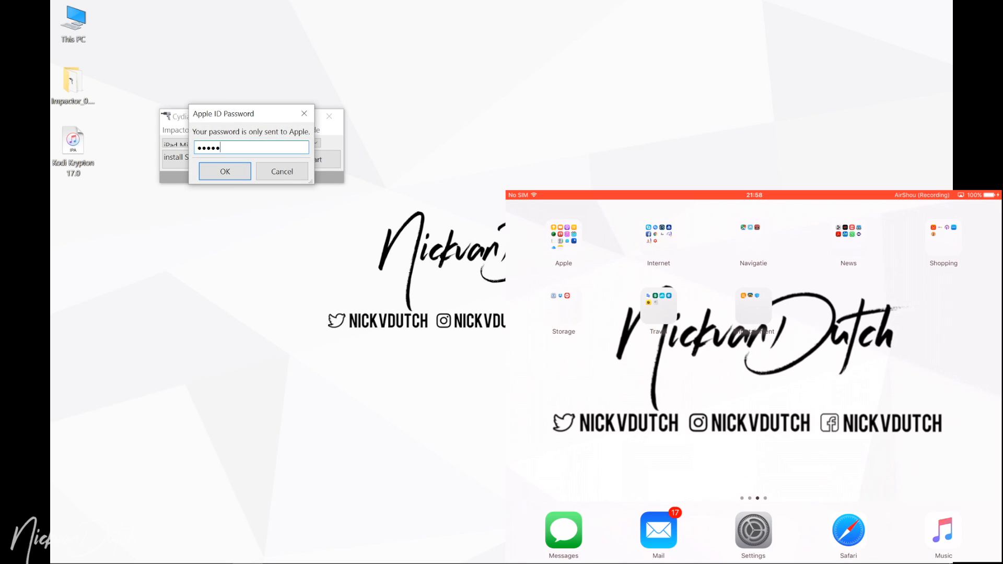
{"action": "type", "text": "password"}
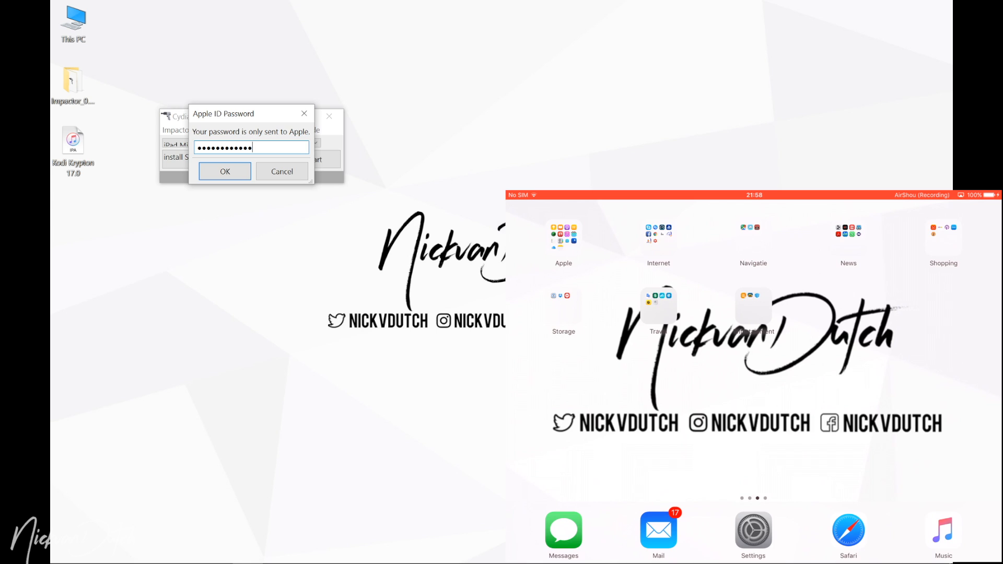
{"action": "left_click", "coordinate": [225, 170]}
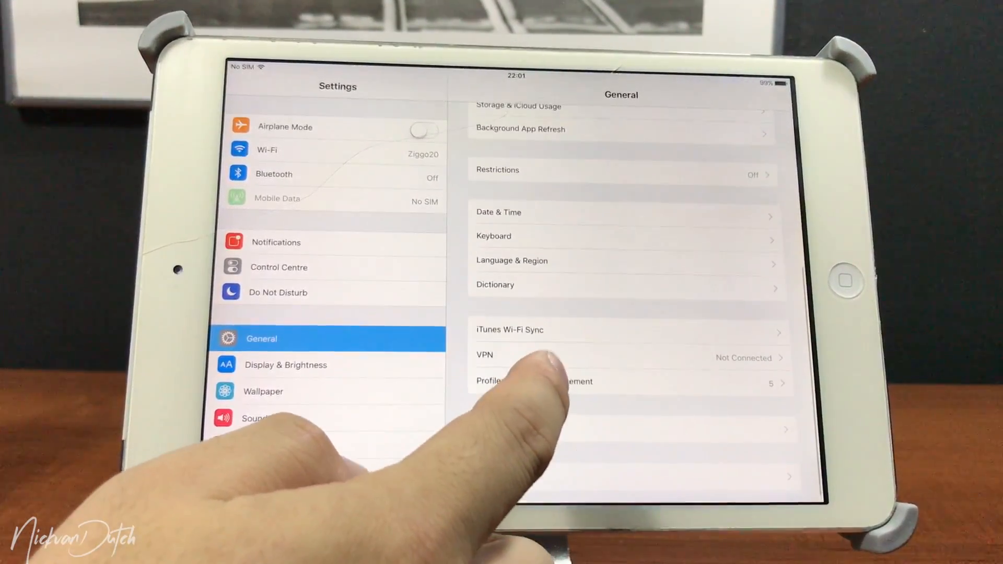
Trust the developer profile in Profiles & Device Management so Kodi is verified.
{"action": "left_click", "coordinate": [505, 381]}
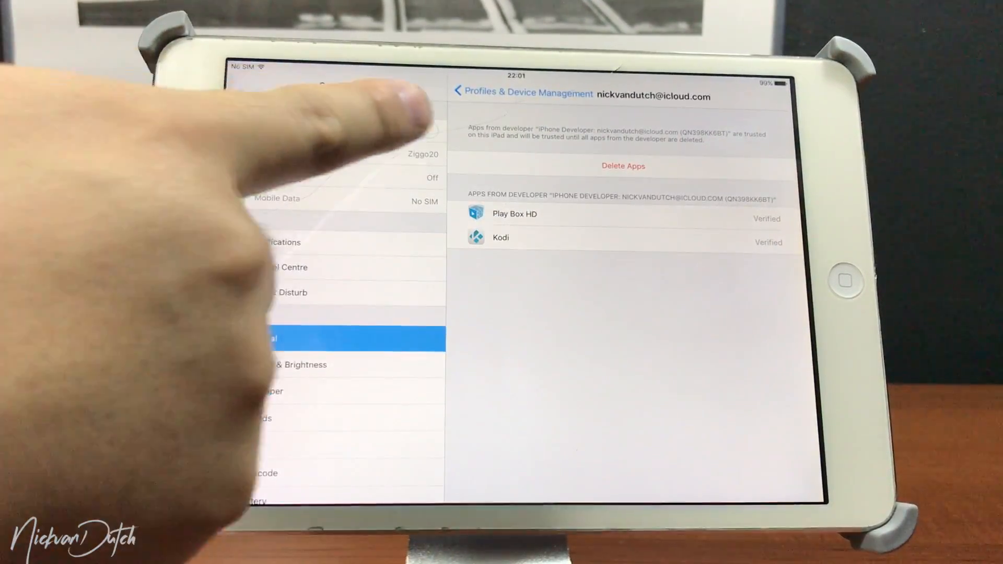
{"action": "left_click", "coordinate": [463, 96]}
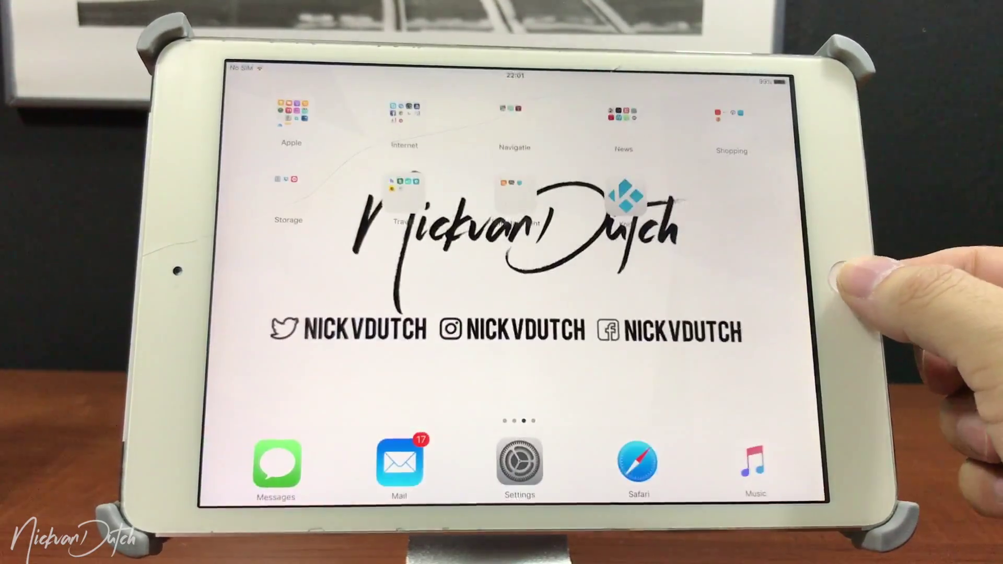
Launch Kodi, dismiss the First Run notice and switch the skin to Confluence.
{"action": "left_click", "coordinate": [629, 195]}
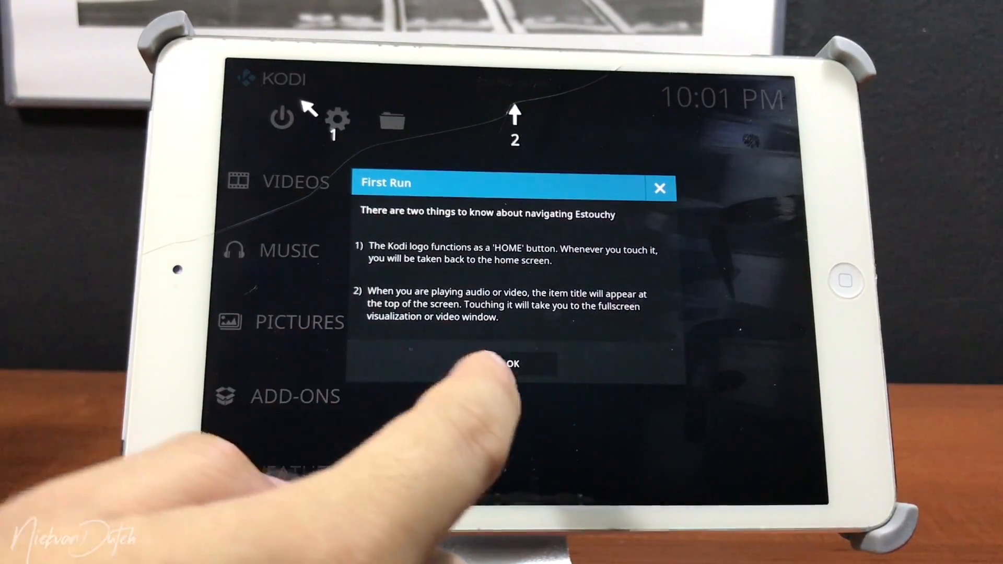
{"action": "left_click", "coordinate": [512, 363]}
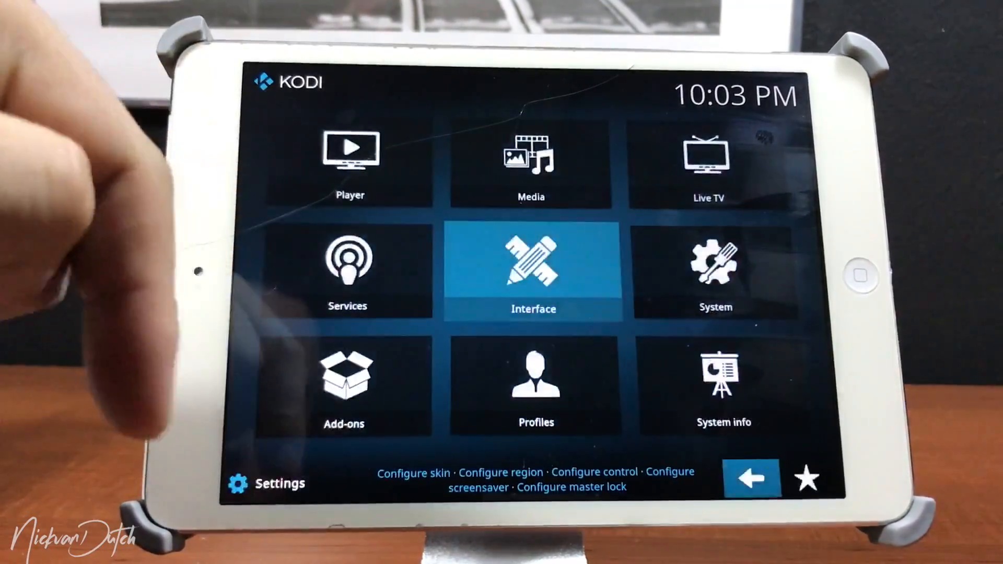
{"action": "left_click", "coordinate": [533, 272]}
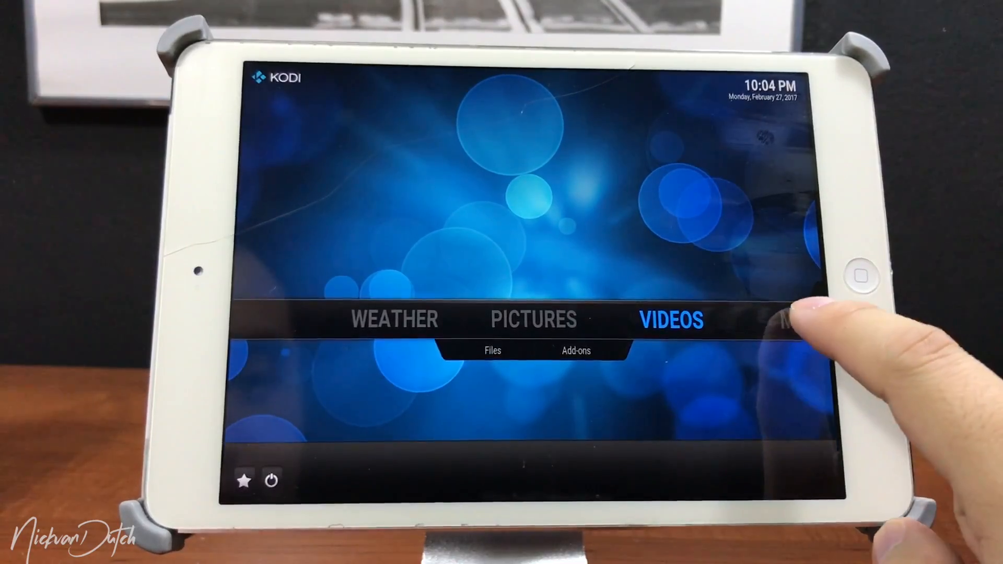
Visit Kodi's System settings page and return to the Confluence home menu.
{"action": "scroll", "scroll_direction": "left", "scroll_amount": 3}
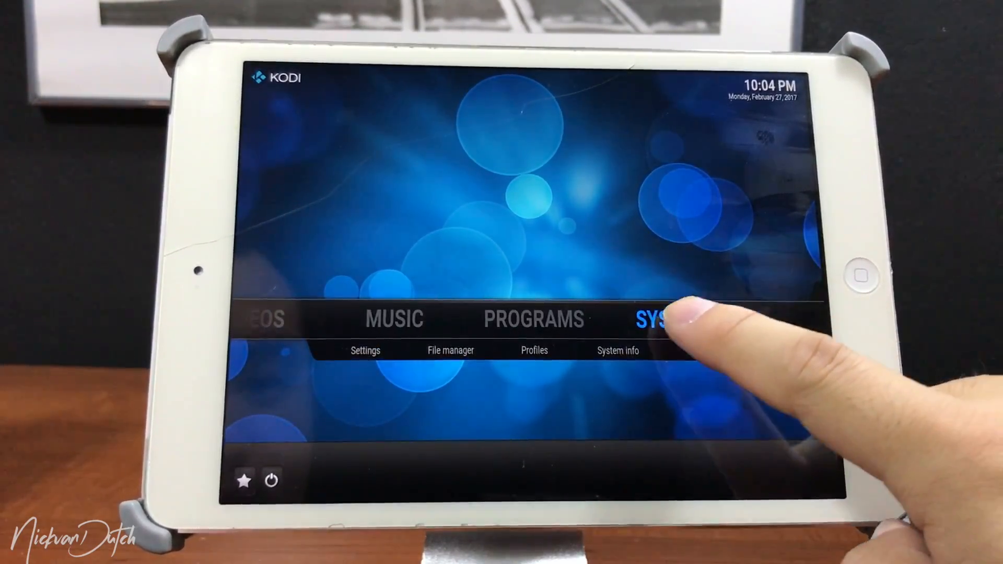
{"action": "left_click", "coordinate": [366, 351]}
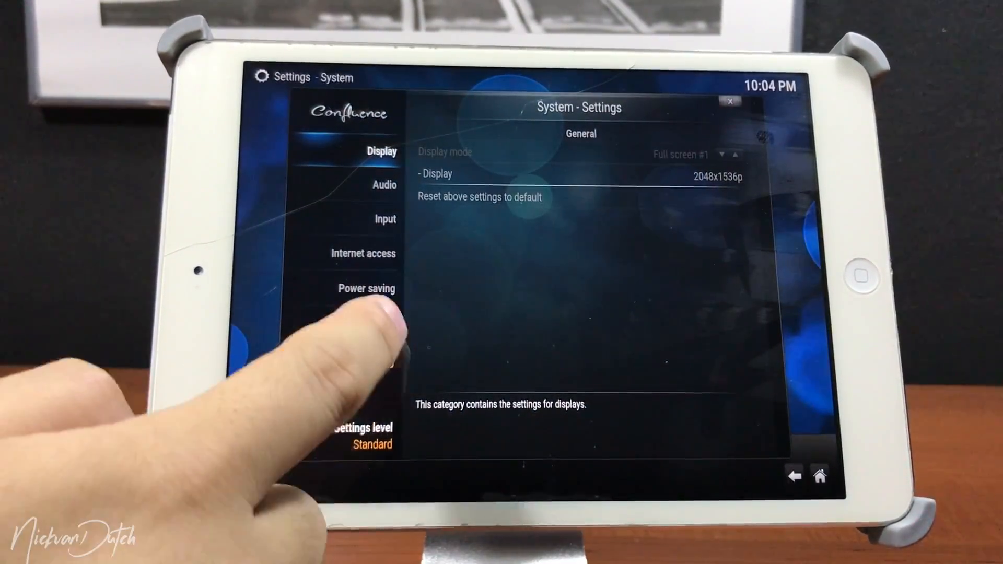
{"action": "left_click", "coordinate": [376, 324]}
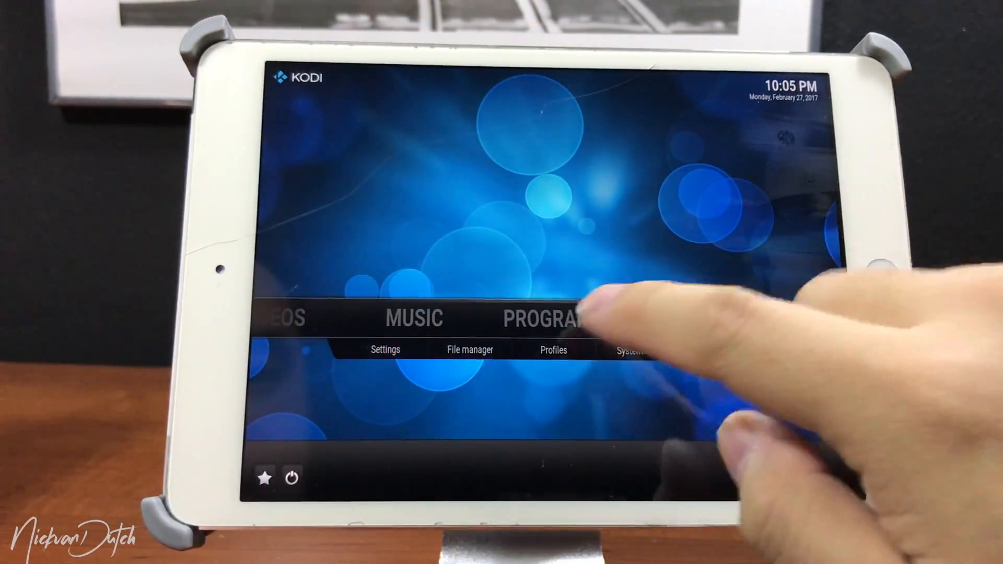
{"action": "left_click", "coordinate": [469, 348]}
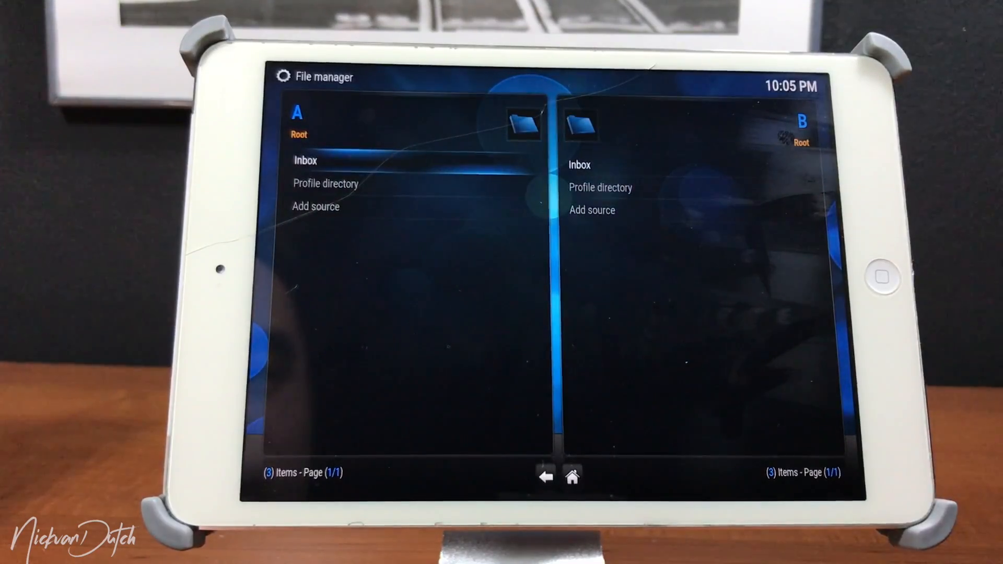
{"action": "left_click", "coordinate": [314, 206]}
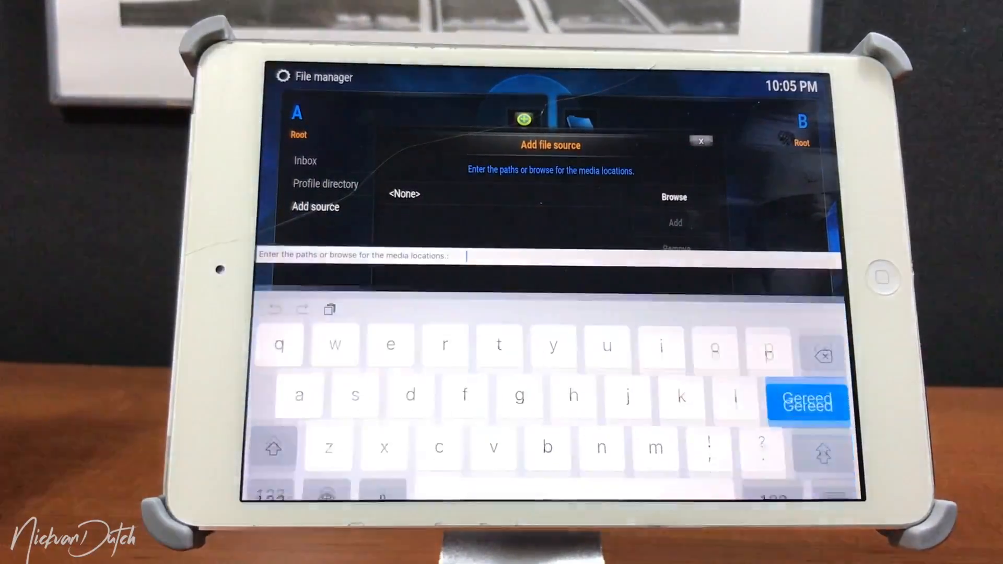
{"action": "type", "text": "http://fusion.tvaddons.ag/"}
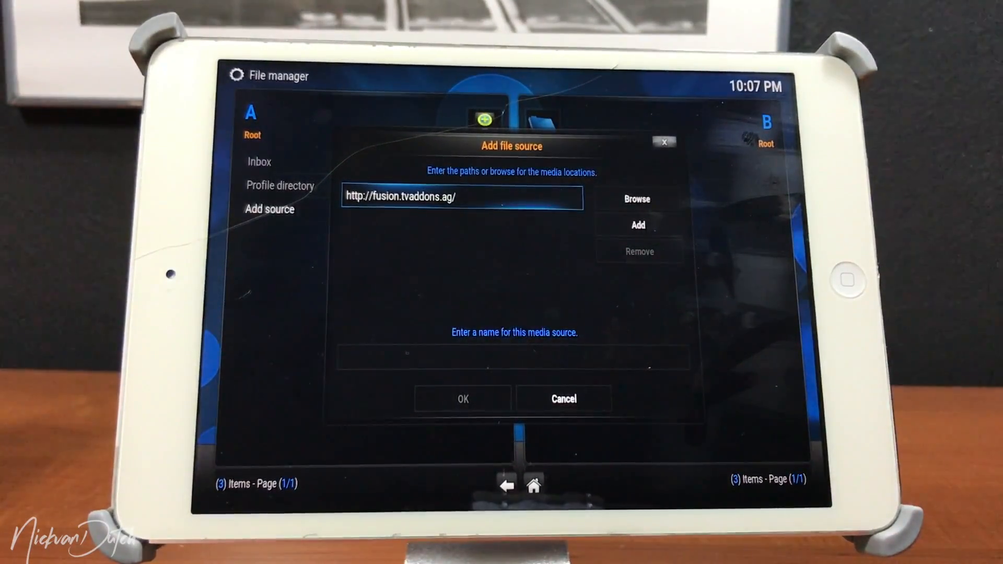
{"action": "left_click", "coordinate": [511, 357]}
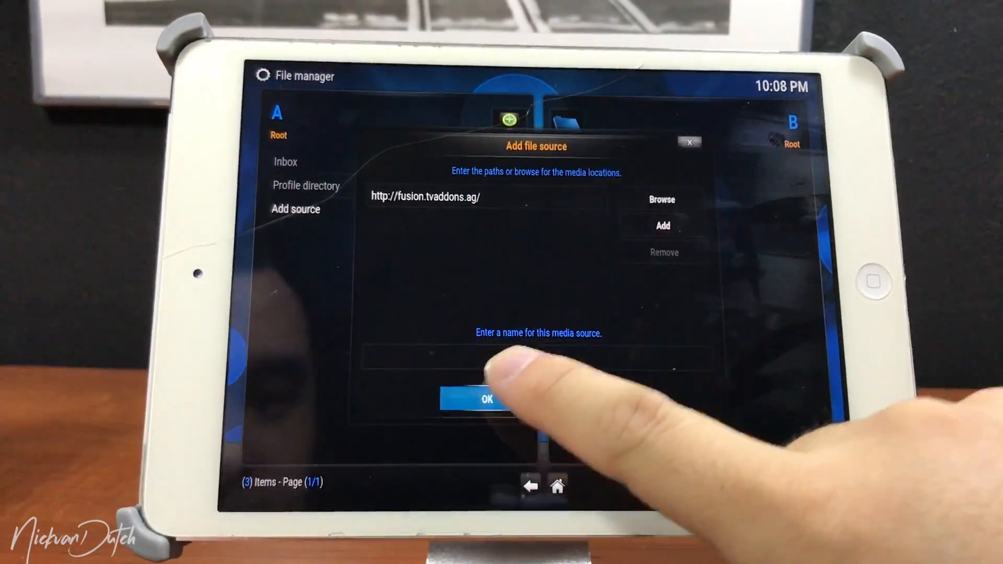
{"action": "left_click", "coordinate": [485, 398]}
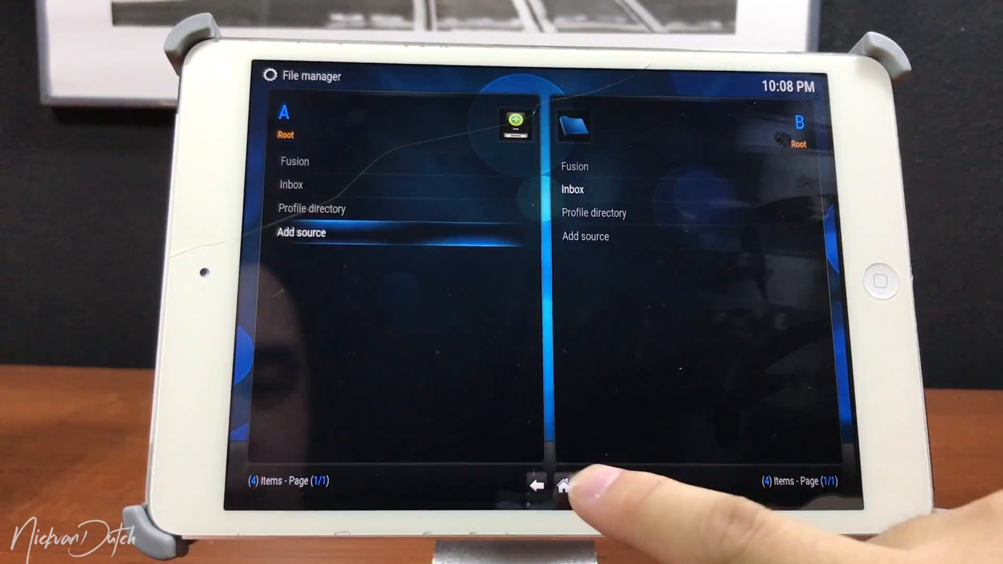
{"action": "left_click", "coordinate": [562, 484]}
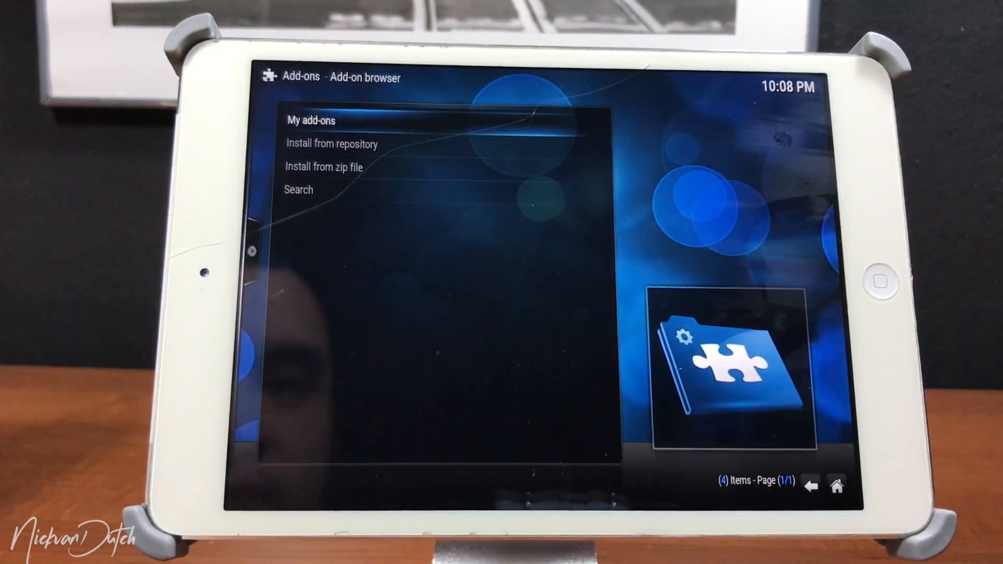
Install a repository zip such as natko1412 from Fusion's kodi-repos folder.
{"action": "left_click", "coordinate": [323, 167]}
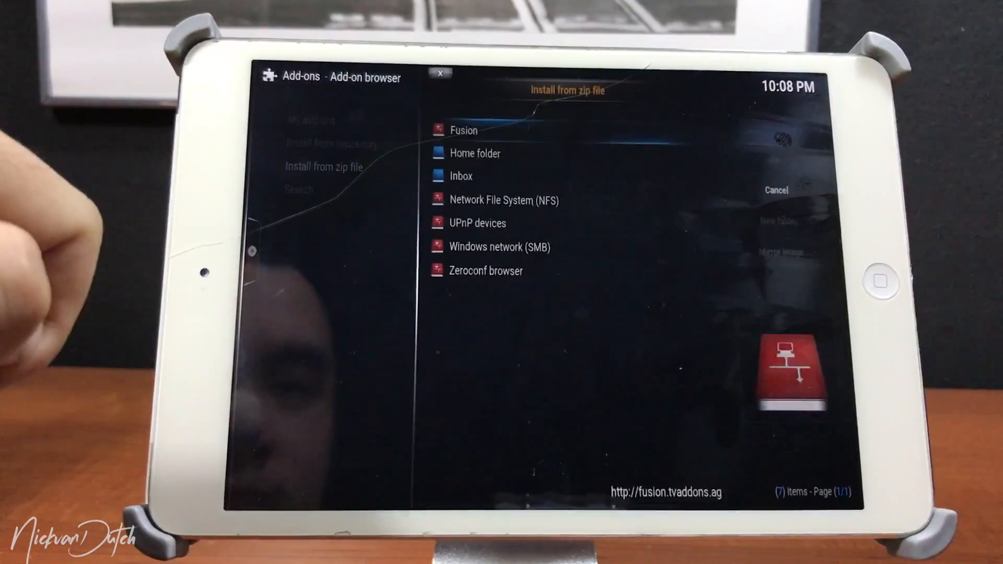
{"action": "left_click", "coordinate": [463, 131]}
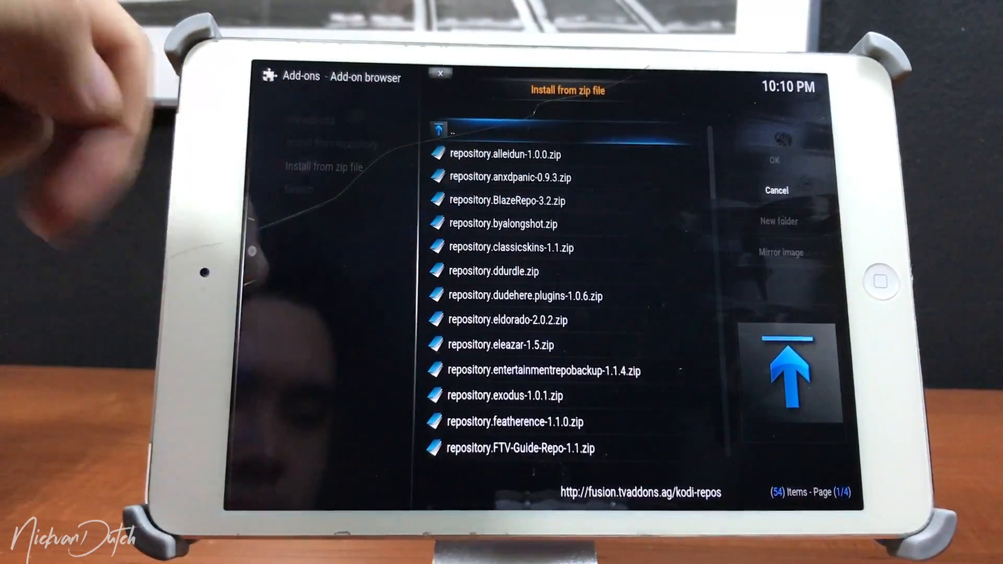
{"action": "scroll", "scroll_direction": "down", "scroll_amount": 3}
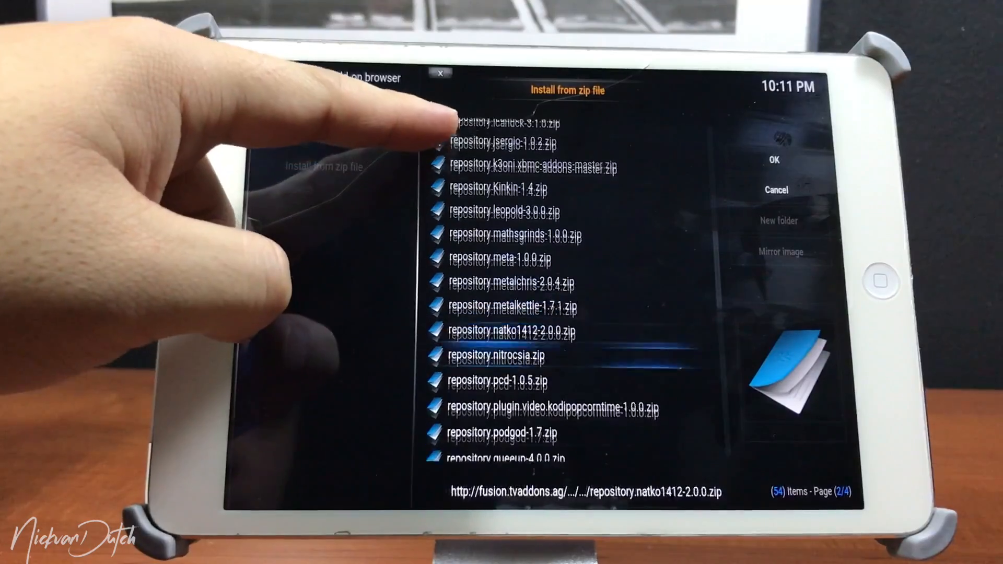
{"action": "scroll", "scroll_direction": "down", "scroll_amount": 3}
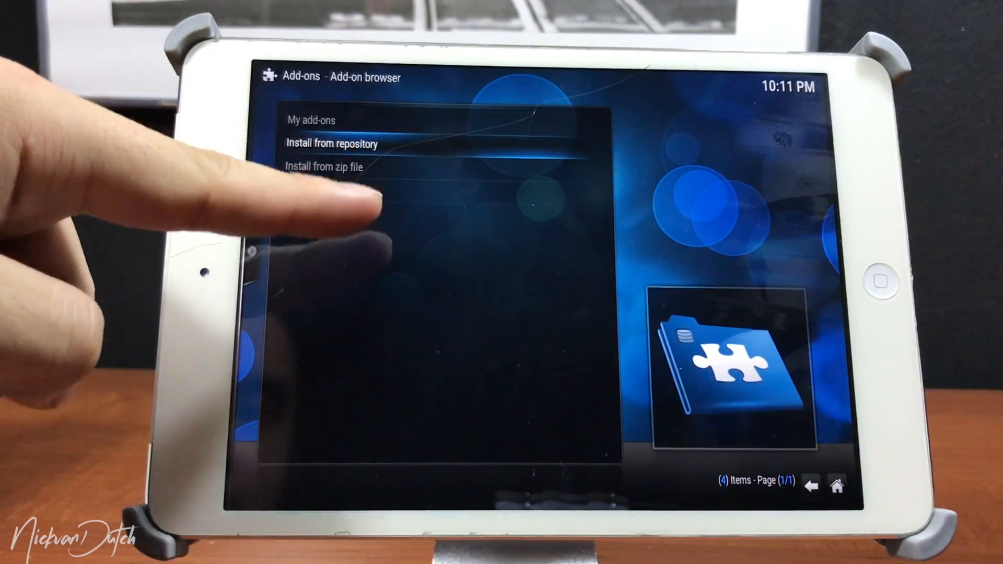
Install another repository zip such as XBMAN from the same kodi-repos folder.
{"action": "left_click", "coordinate": [324, 167]}
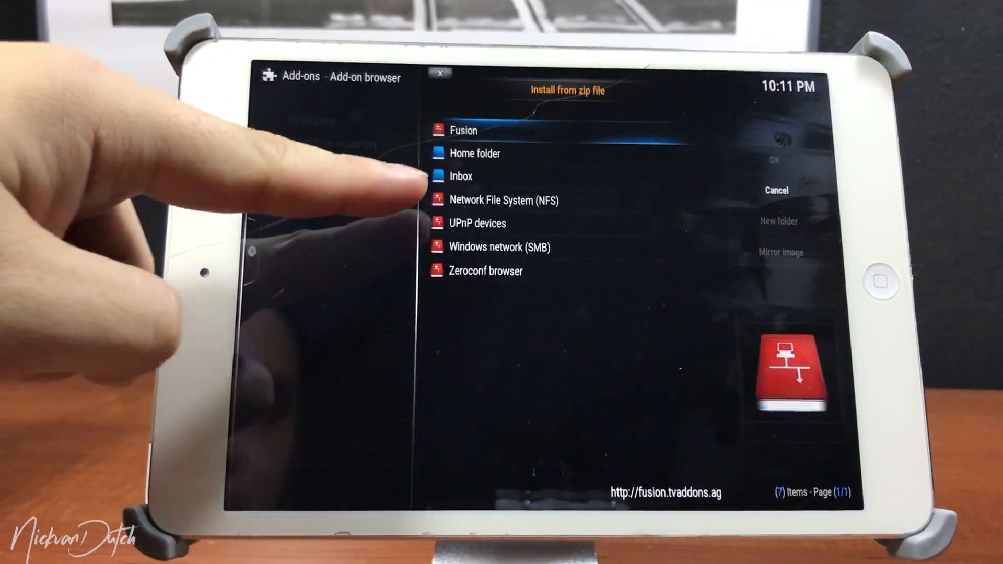
{"action": "left_click", "coordinate": [463, 129]}
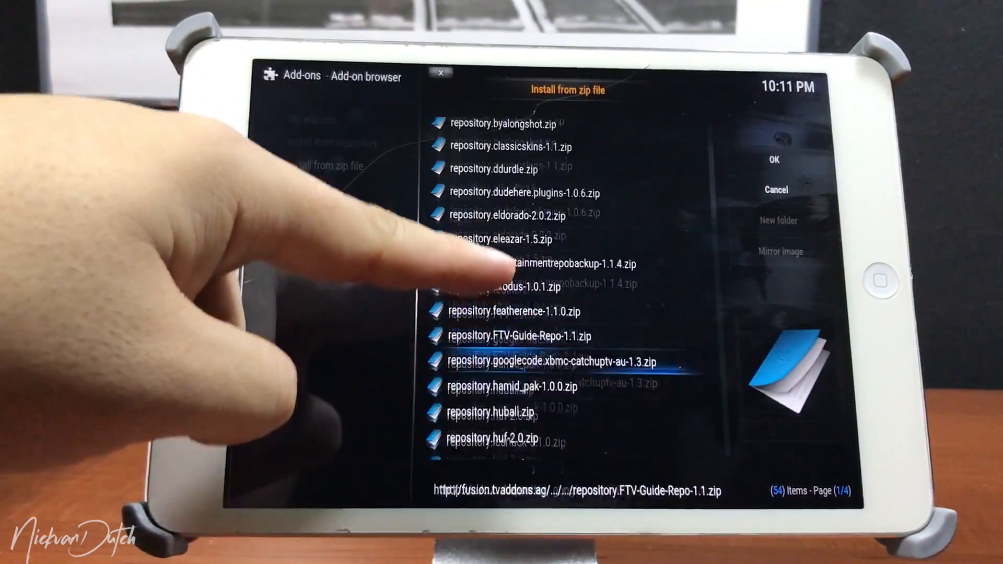
{"action": "scroll", "scroll_direction": "down", "scroll_amount": 3}
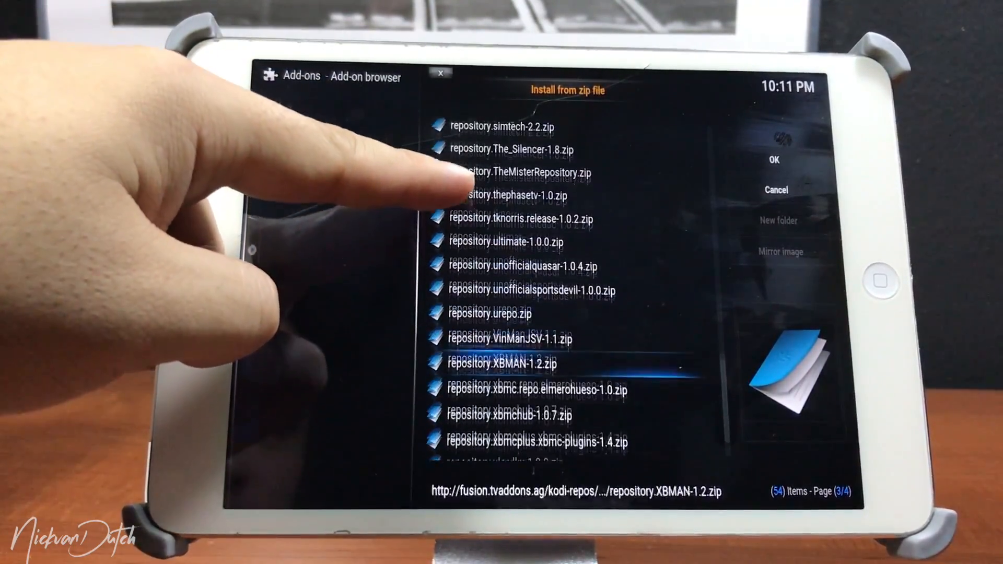
{"action": "scroll", "scroll_direction": "down", "scroll_amount": 3}
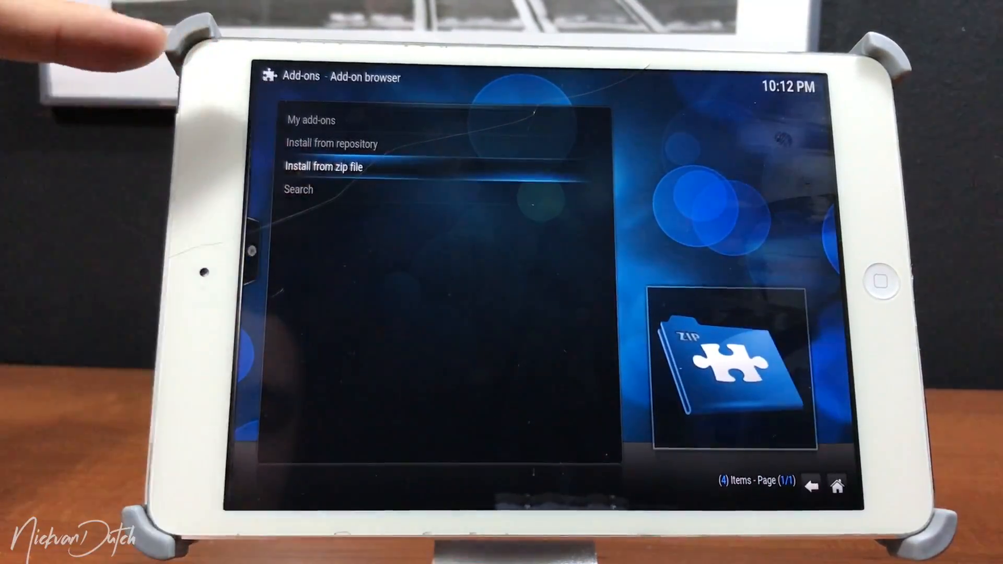
Install Phoenix from the TVADDONS.AG repository's video add-ons.
{"action": "left_click", "coordinate": [331, 143]}
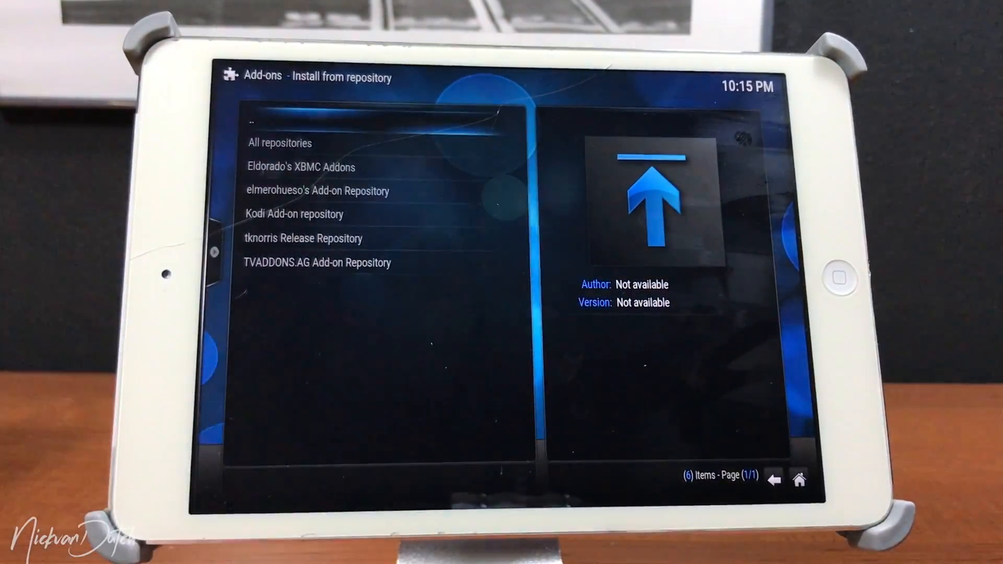
{"action": "left_click", "coordinate": [317, 262]}
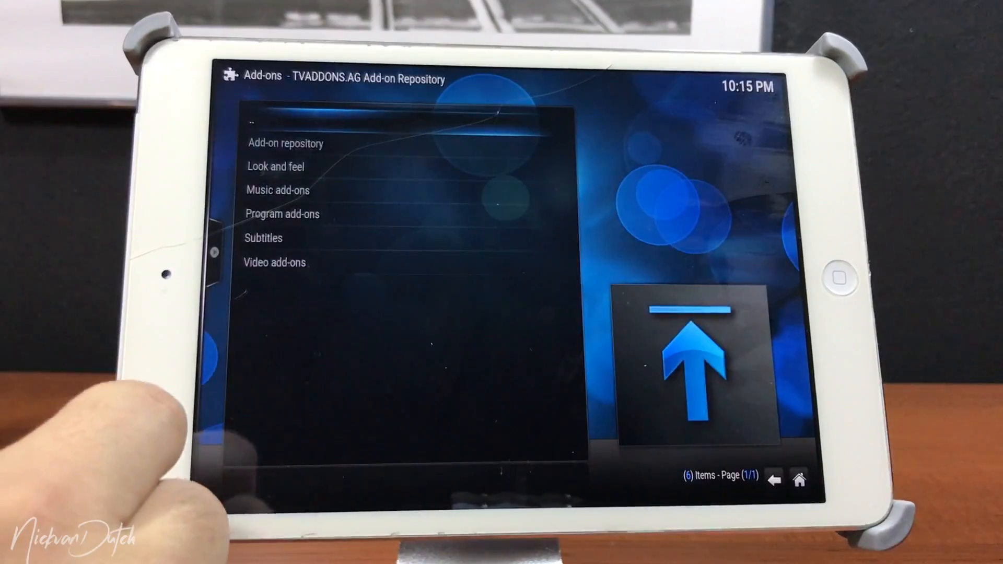
{"action": "left_click", "coordinate": [273, 262]}
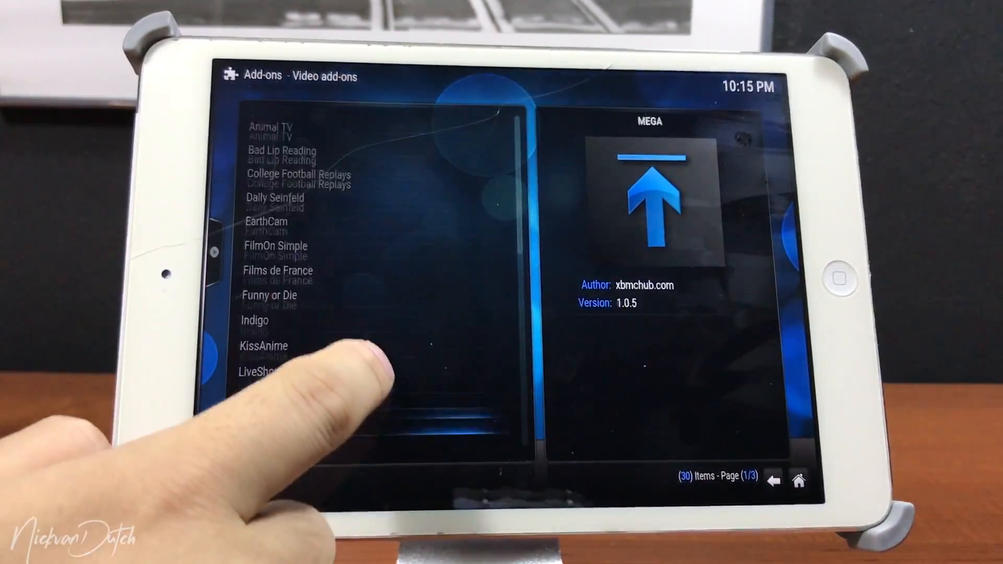
{"action": "scroll", "scroll_direction": "down", "scroll_amount": 3}
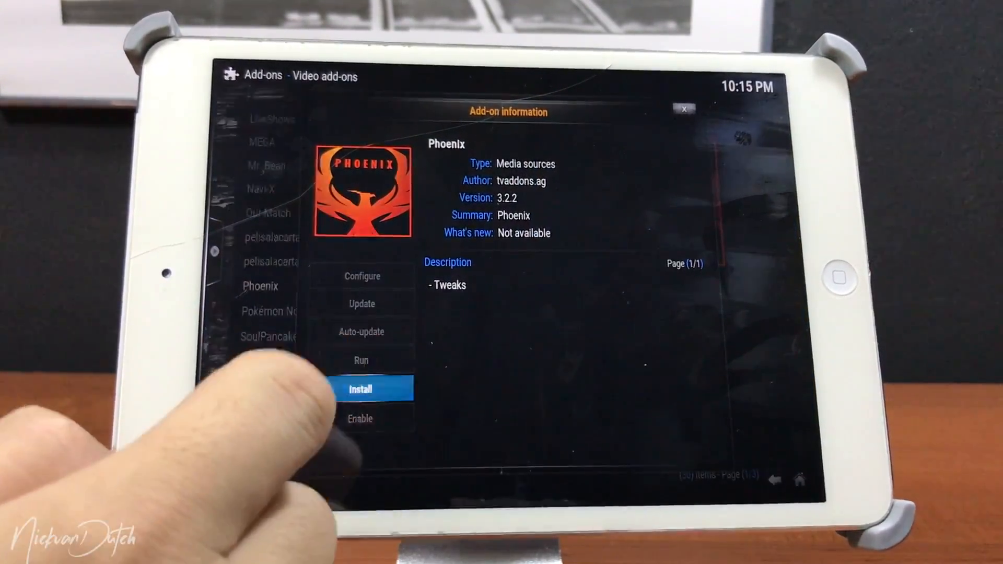
{"action": "left_click", "coordinate": [361, 388]}
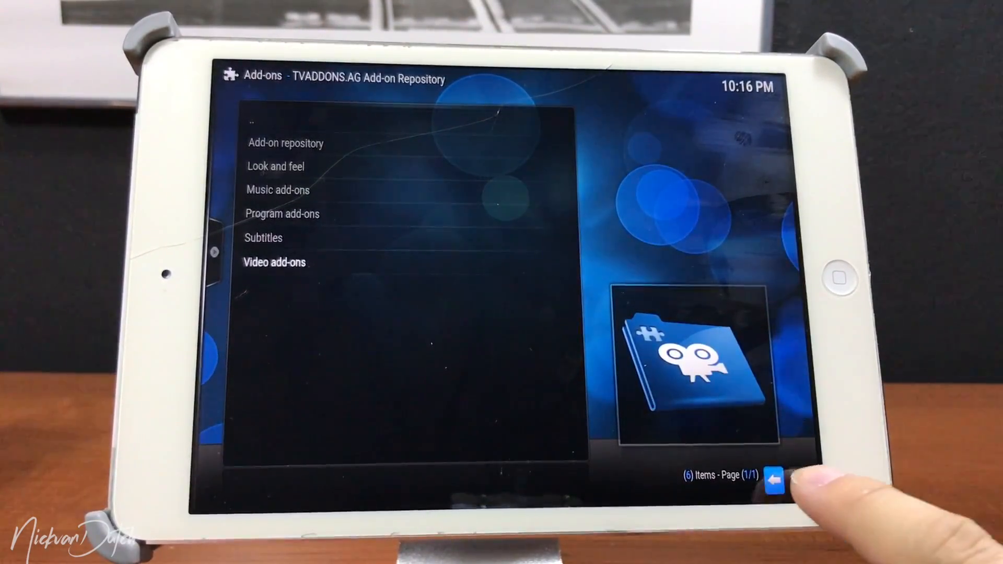
{"action": "left_click", "coordinate": [772, 480]}
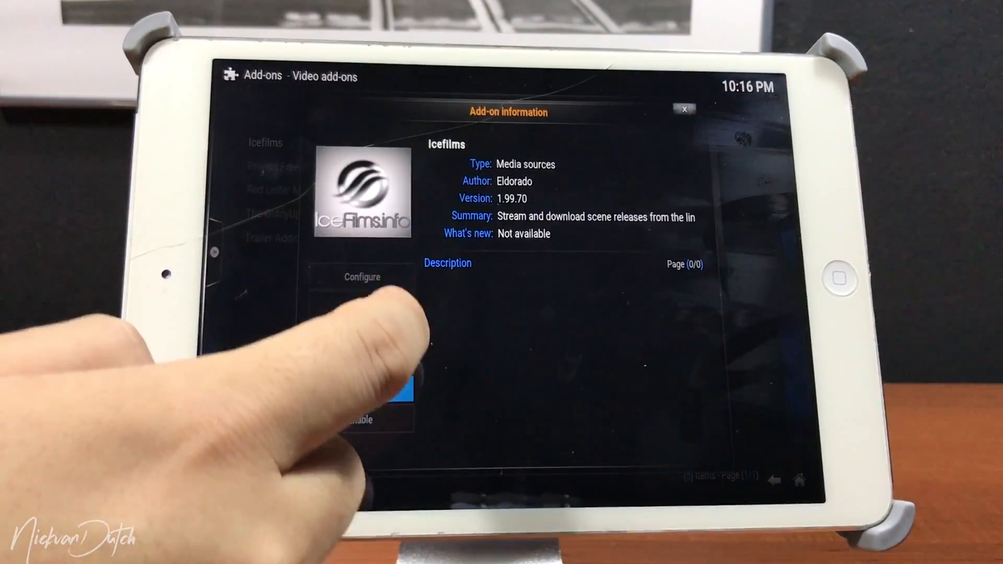
Install Icefilms, Project Free TV and The GiddyUp Network 1.4.1 from Eldorado's repository.
{"action": "left_click", "coordinate": [359, 389]}
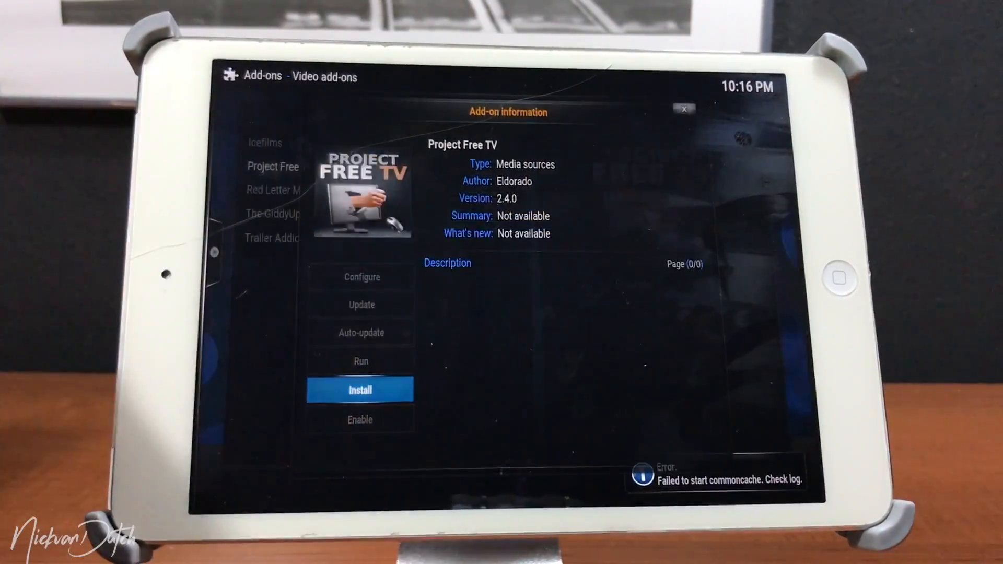
{"action": "left_click", "coordinate": [359, 390]}
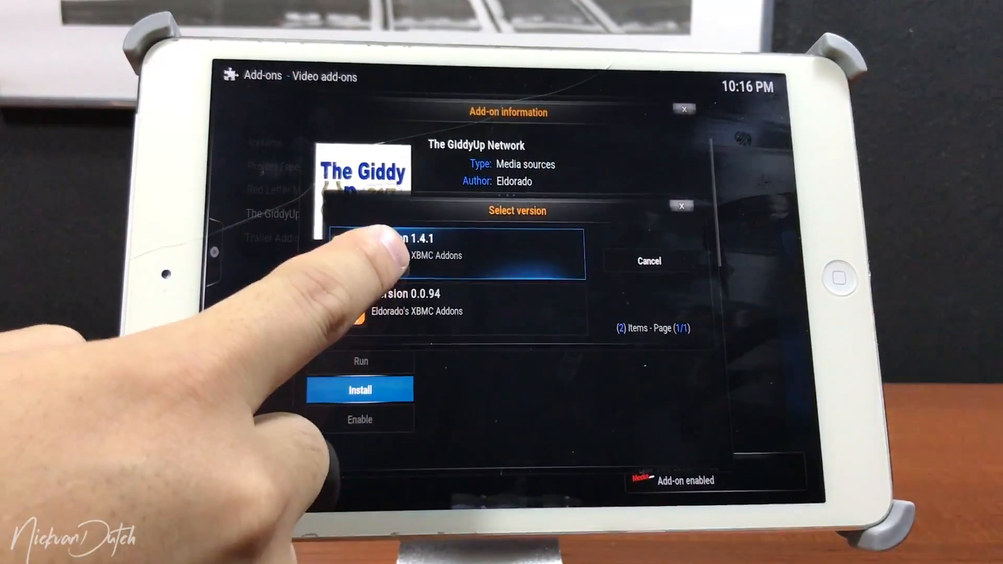
{"action": "left_click", "coordinate": [448, 256]}
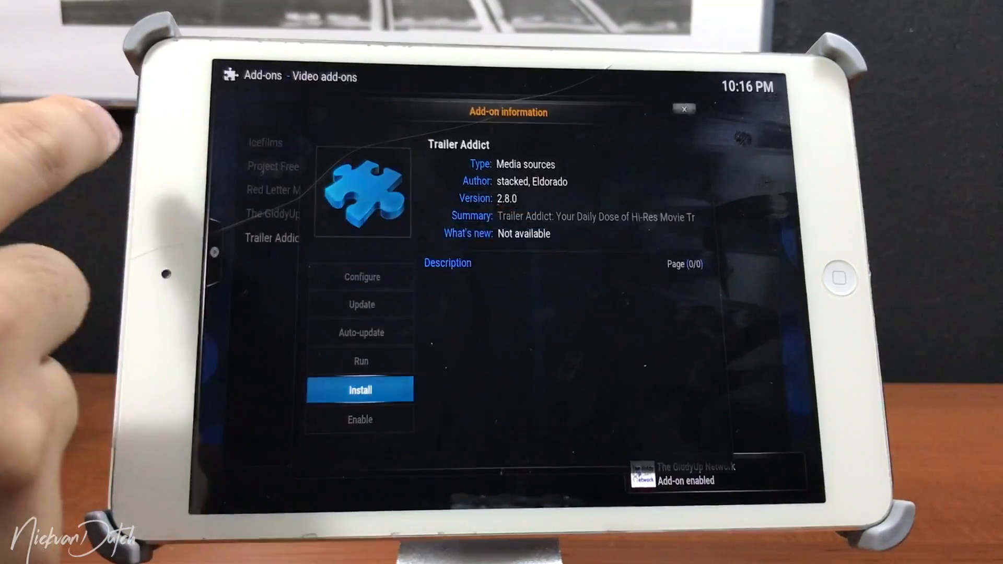
Install Trailer Addict and open the Videos add-ons library listing the new add-ons.
{"action": "left_click", "coordinate": [360, 390]}
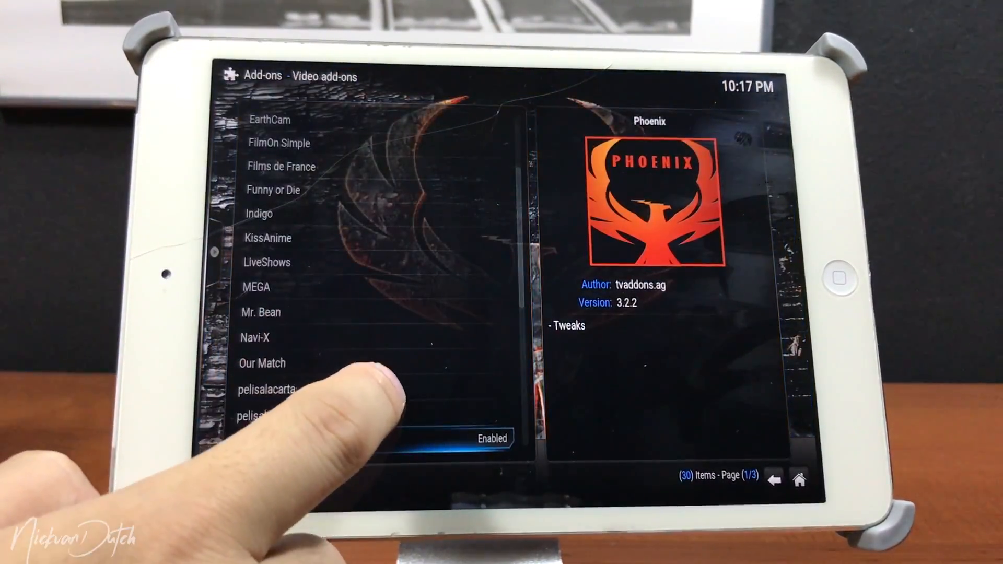
{"action": "left_click", "coordinate": [274, 337]}
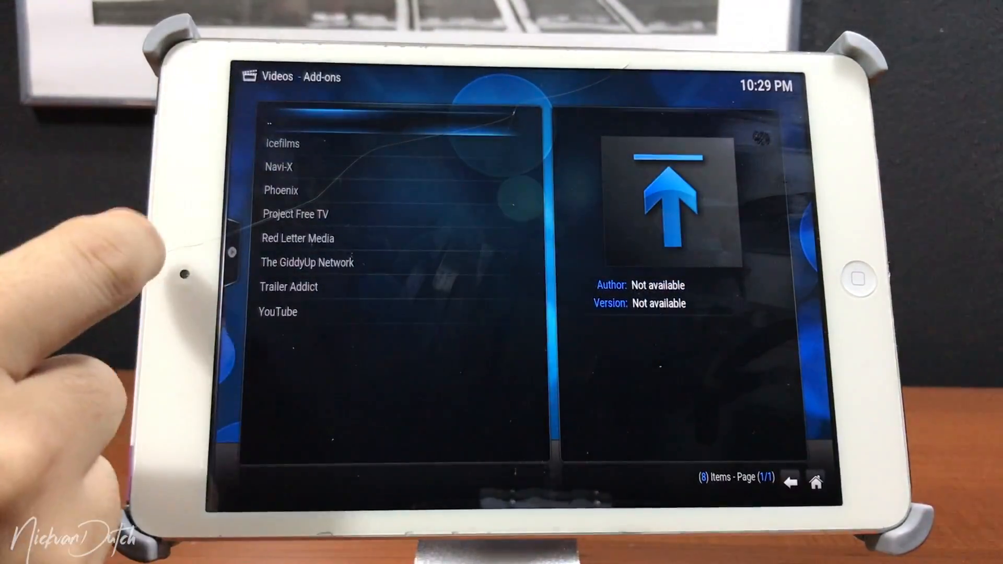
Start streaming SKY SPORT 2 (UK) from Phoenix's SKY channel list.
{"action": "left_click", "coordinate": [281, 190]}
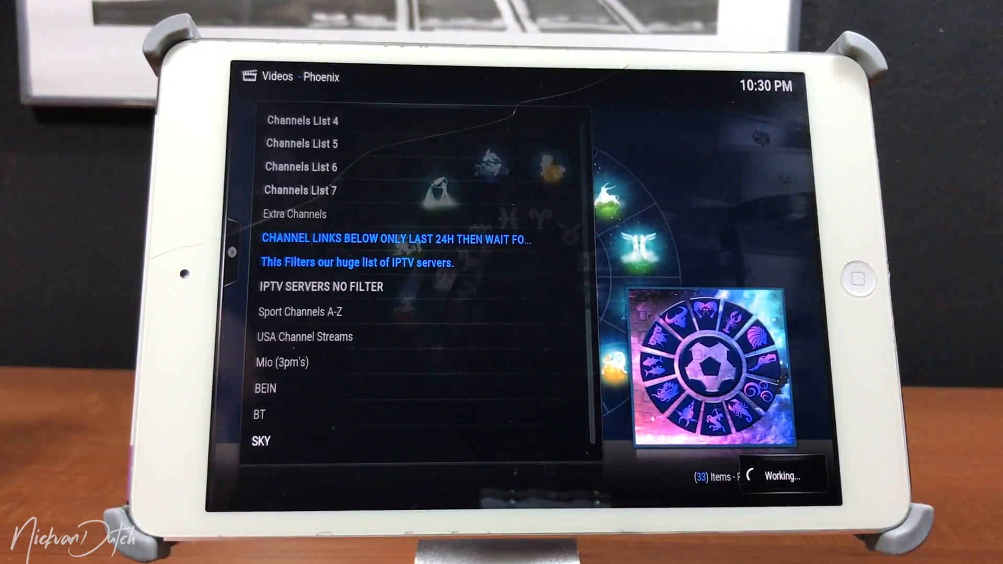
{"action": "left_click", "coordinate": [262, 441]}
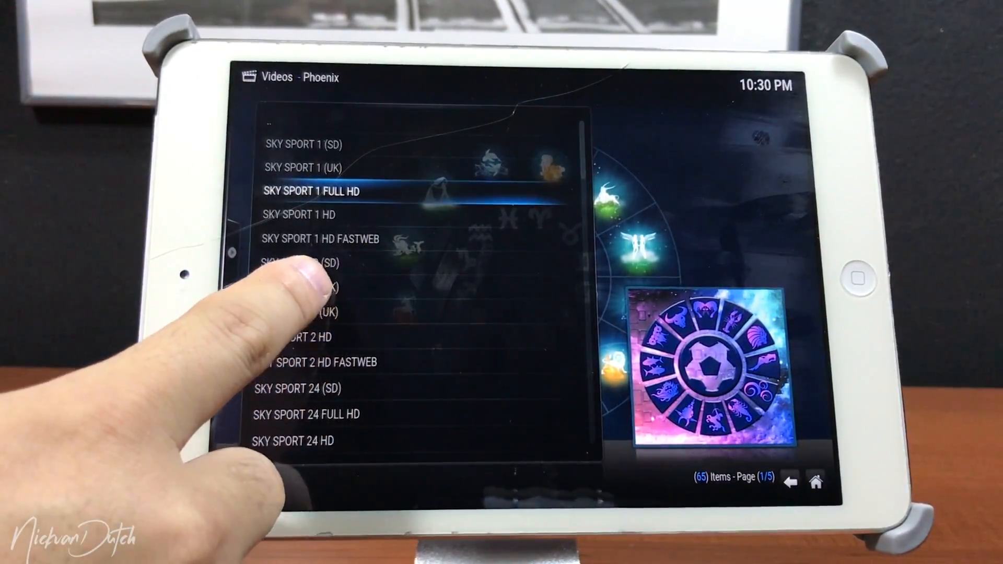
{"action": "left_click", "coordinate": [297, 286]}
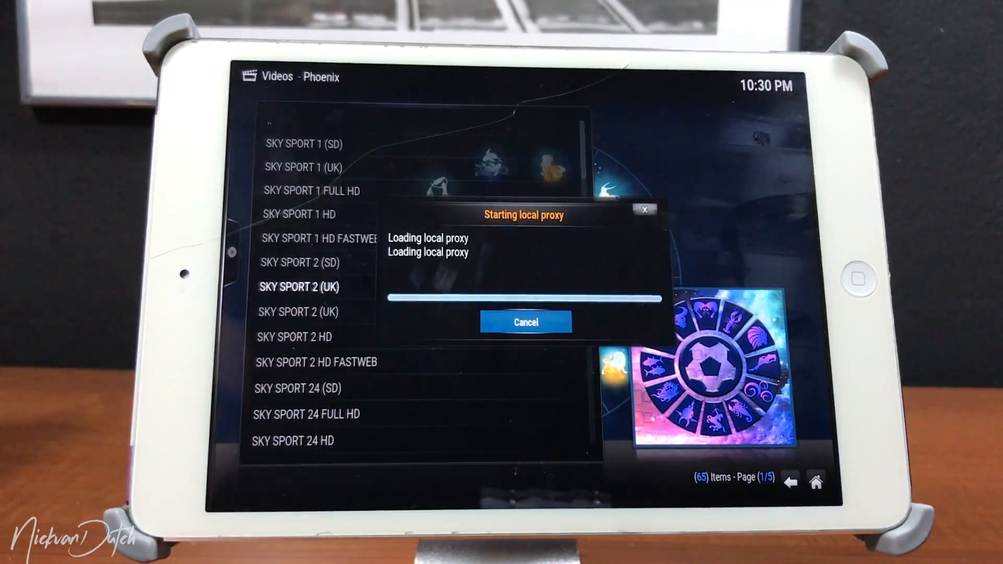